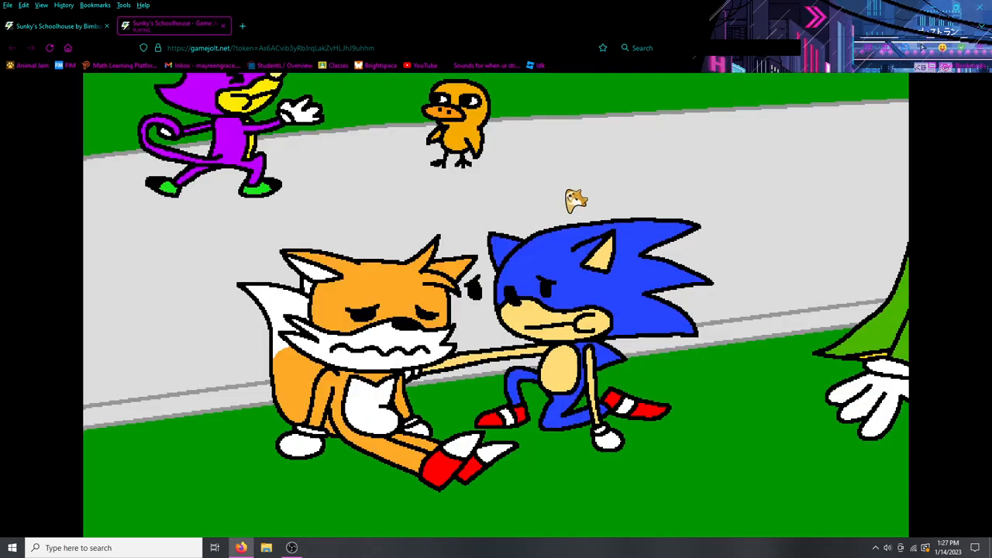
mouse_move(735, 465)
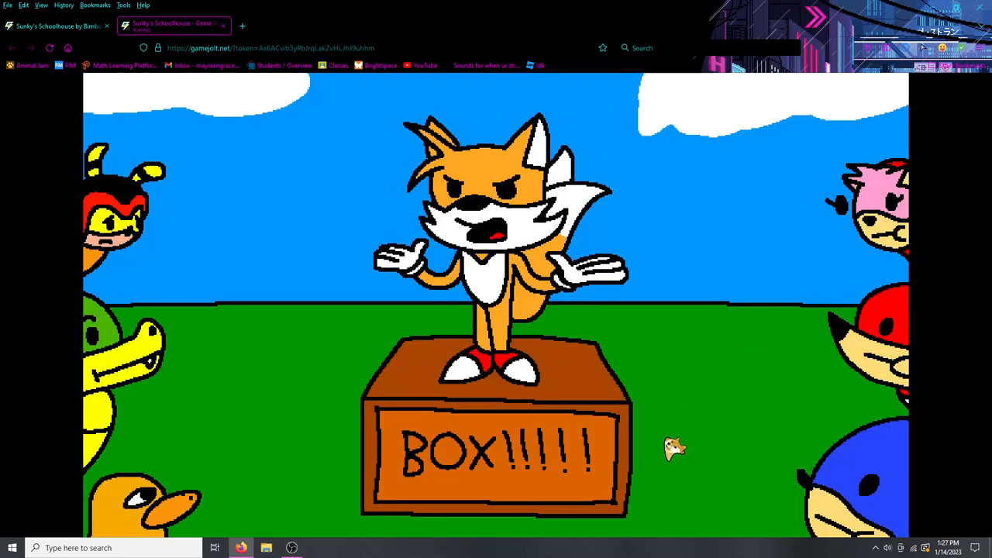
mouse_move(592, 341)
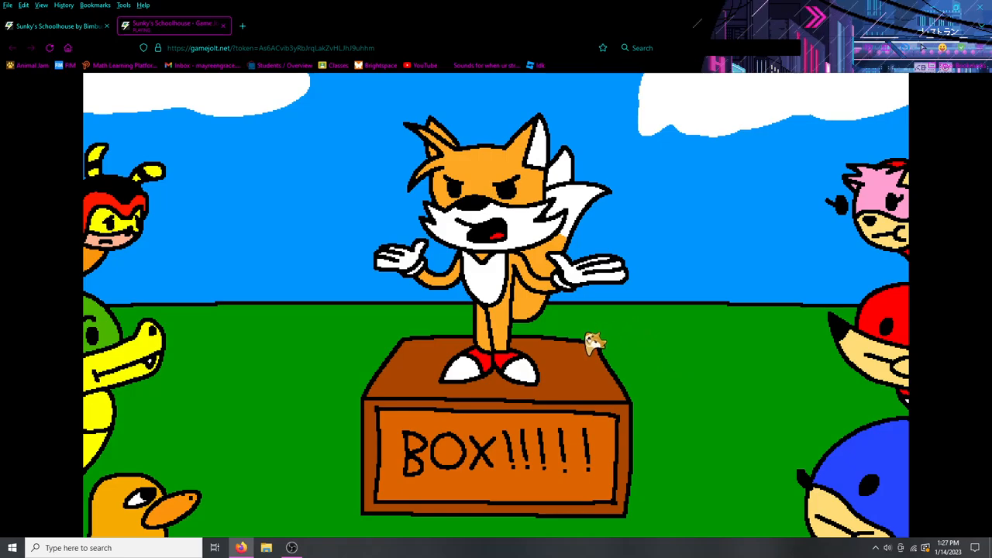
mouse_move(635, 401)
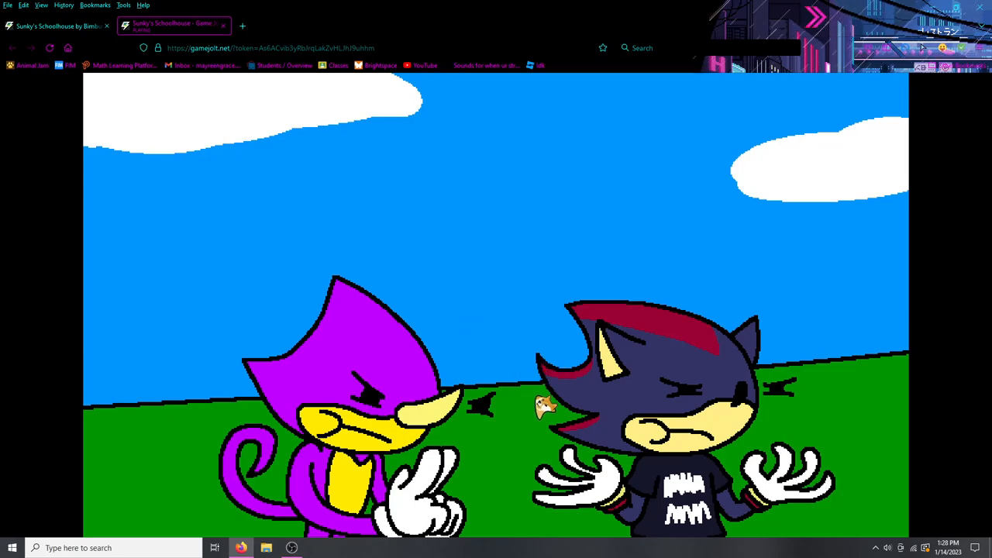
mouse_move(477, 293)
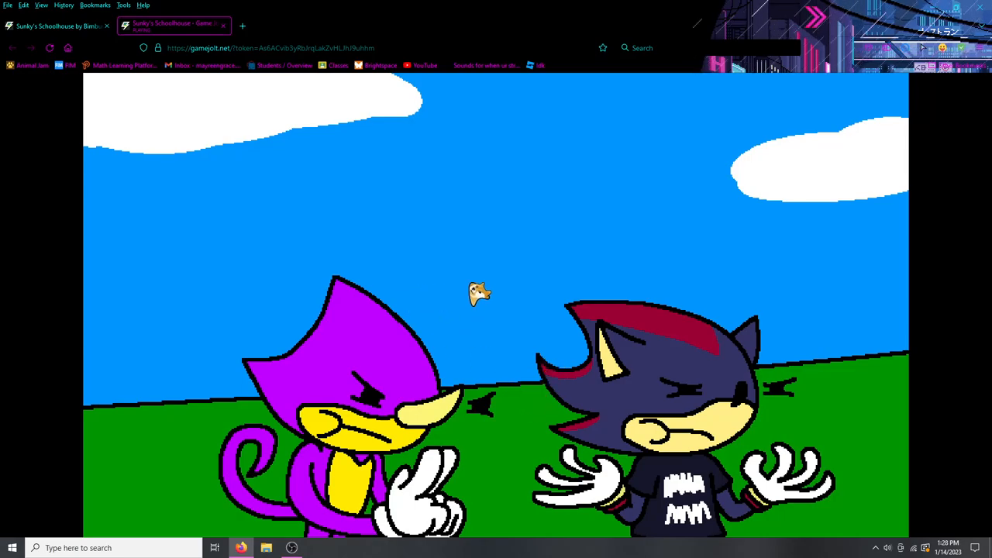